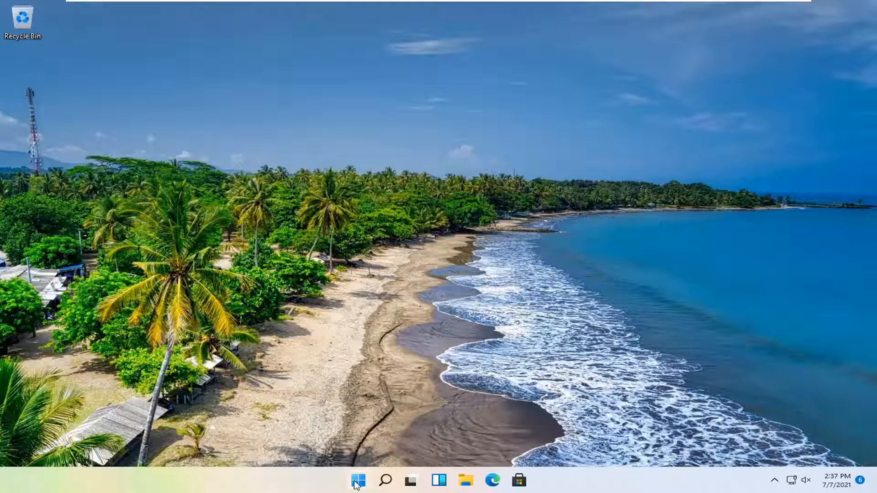
# Step: Open Settings from the Start button's right-click quick link menu
pyautogui.rightClick(357, 481)
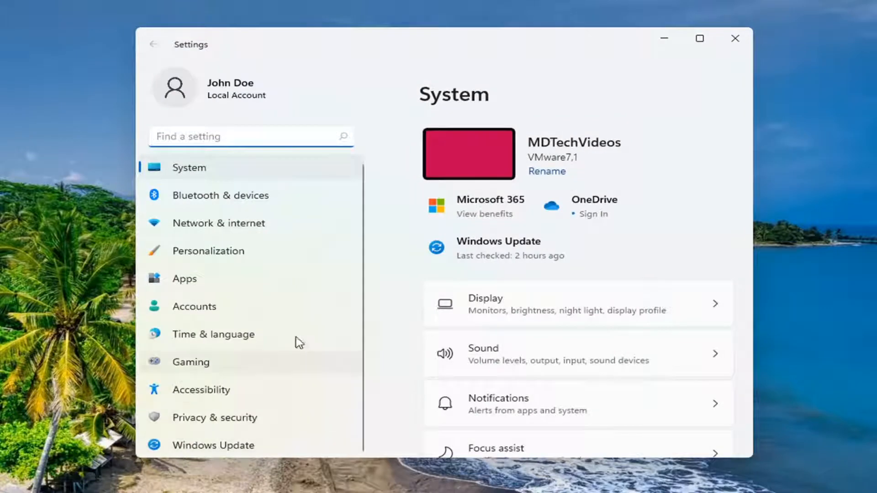
pyautogui.moveTo(235, 238)
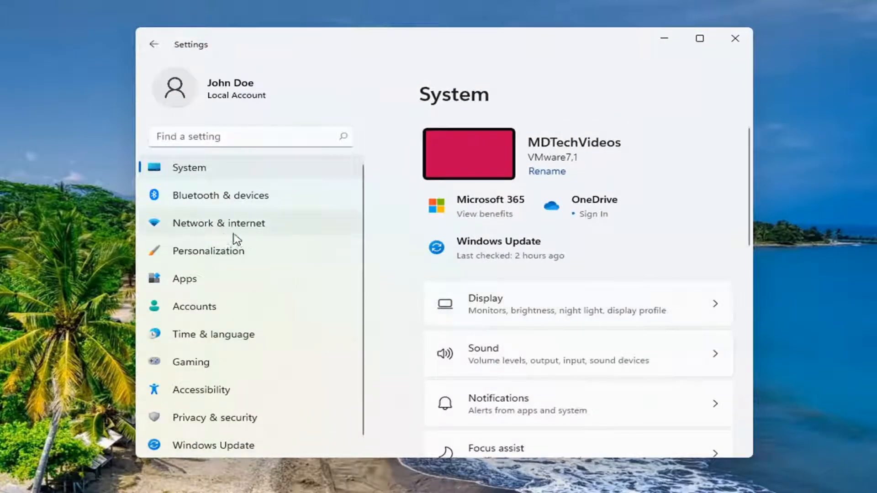
# Step: Select Network & internet in the Settings navigation pane
pyautogui.click(219, 223)
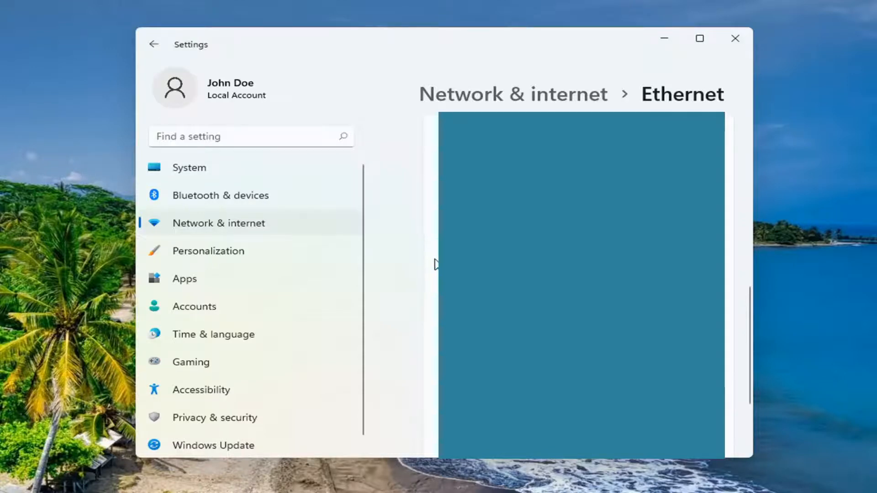
pyautogui.moveTo(426, 295)
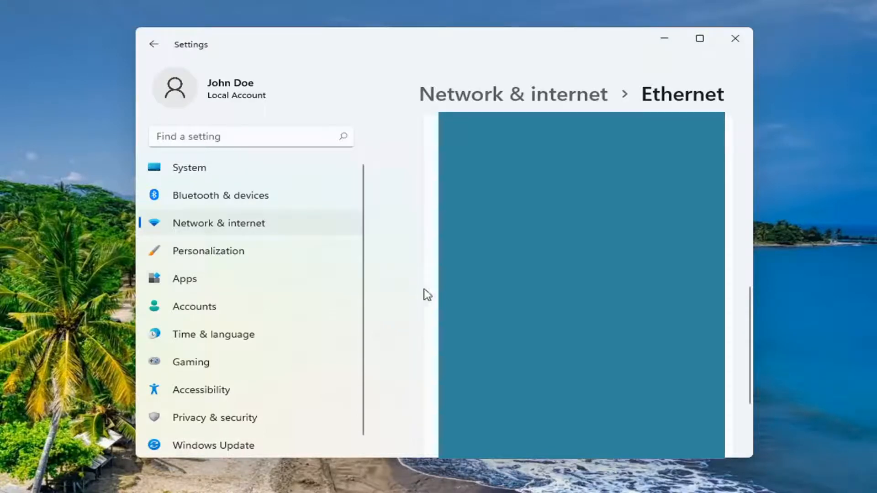